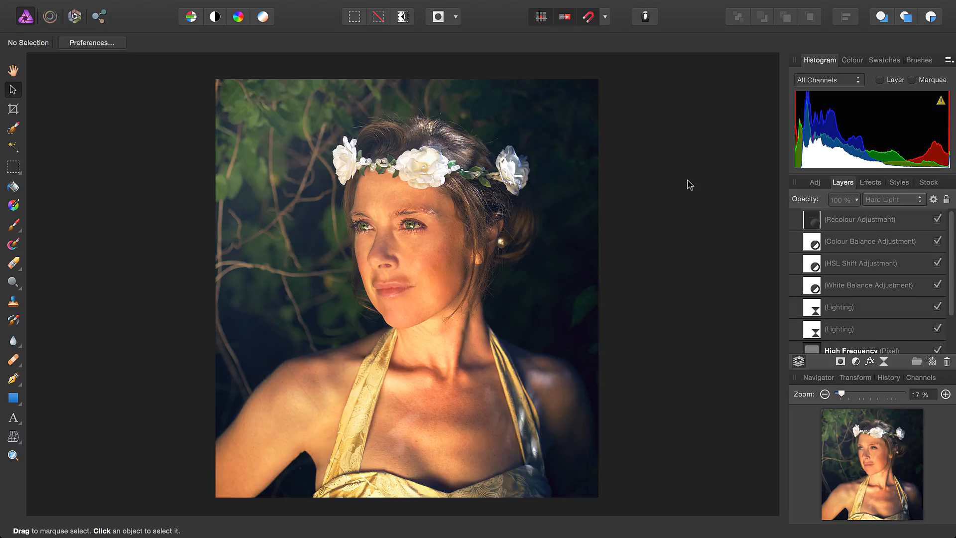
mouse_move(541, 16)
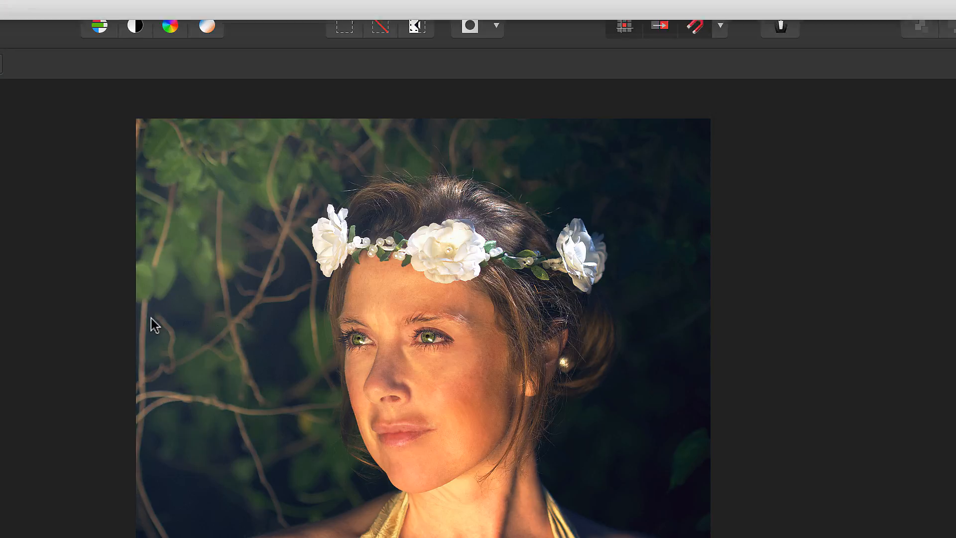
Step: Embed the logo document on the portrait and zoom to about 2000% with the pixel grid
click(741, 110)
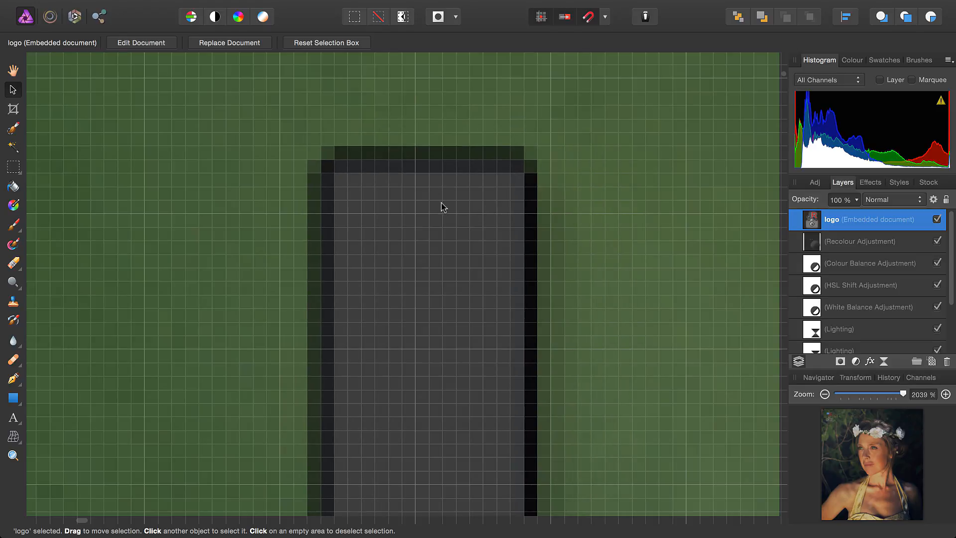
click(540, 16)
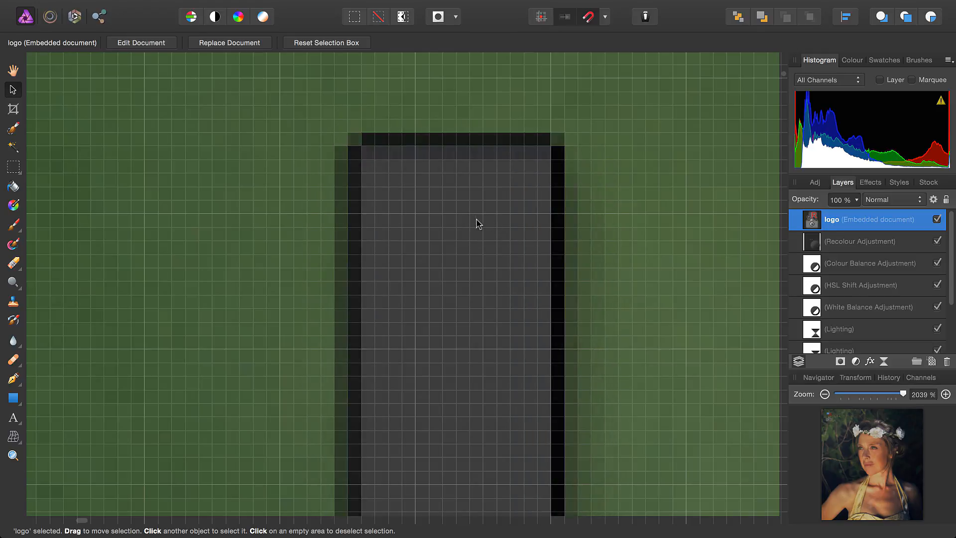
drag(479, 224, 500, 250)
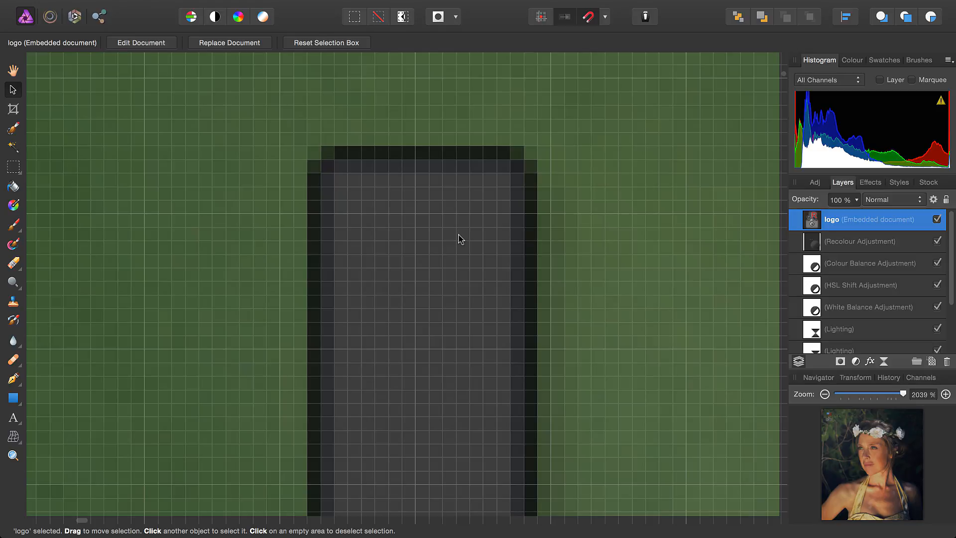
mouse_move(425, 120)
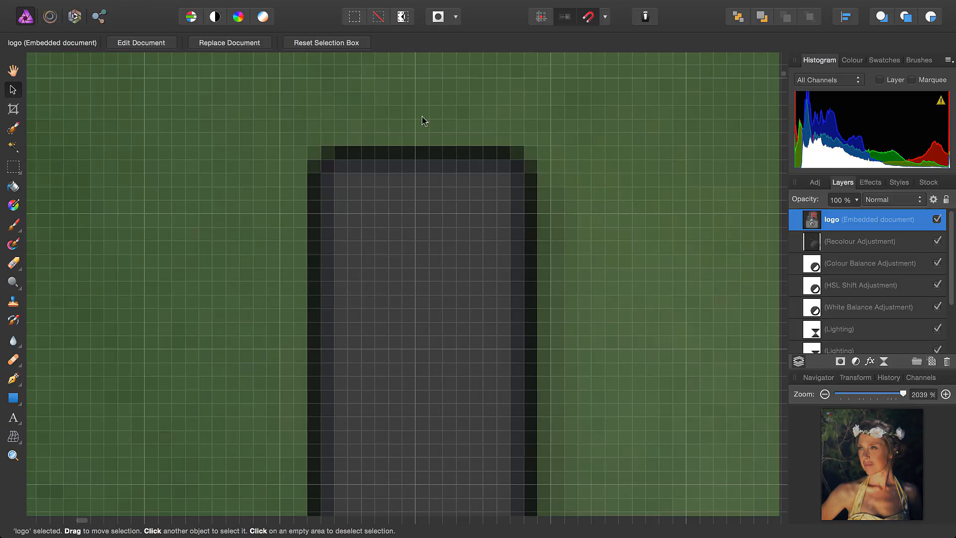